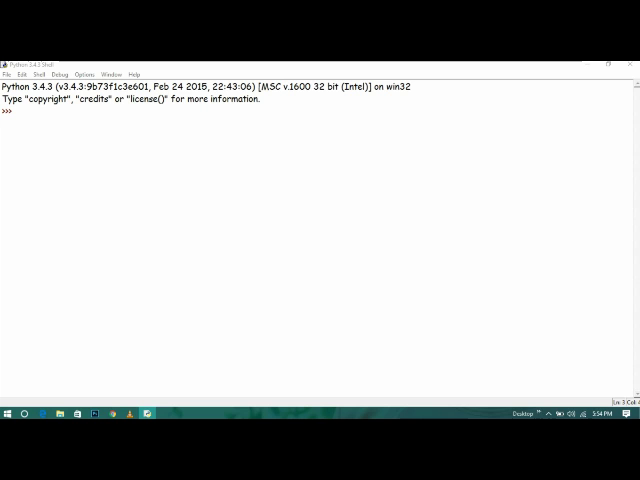
# - Open a new untitled editor window from the Python 3.4.3 shell
pyautogui.click(8, 74)
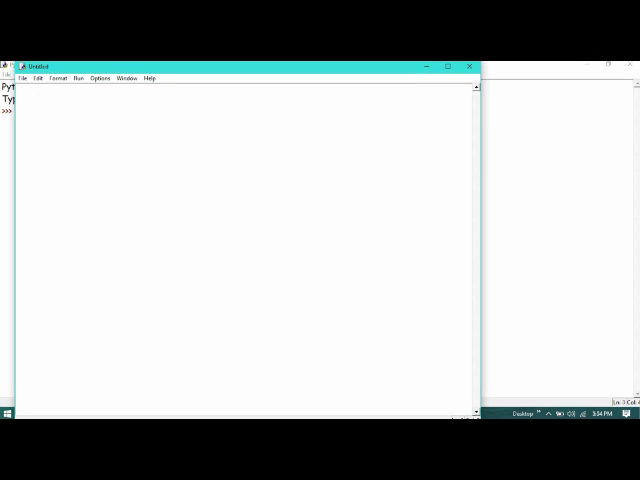
# - Write r=int(input("Enter the row size:")) as the first script line
pyautogui.write('r=int(')
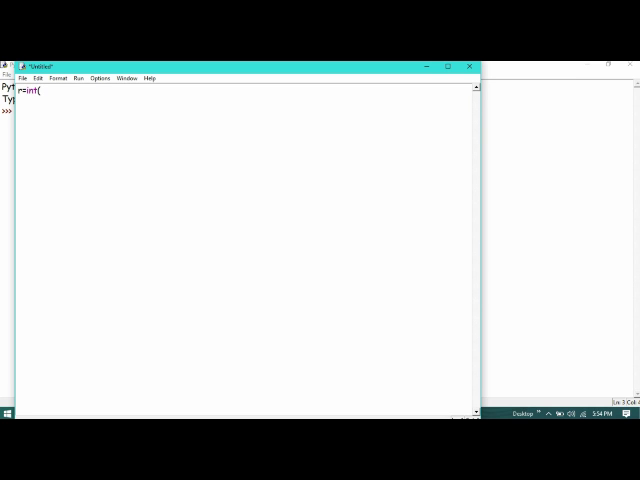
pyautogui.write('input("')
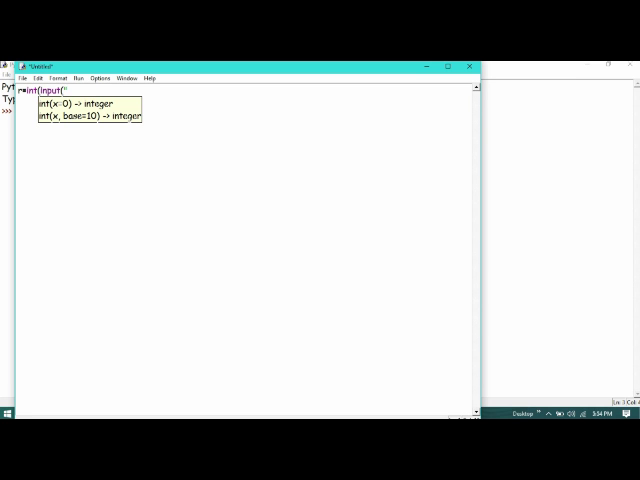
pyautogui.write('Enter /t')
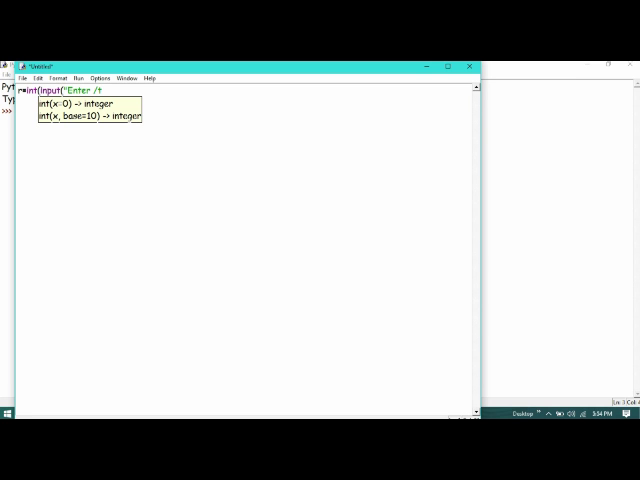
pyautogui.write('he')
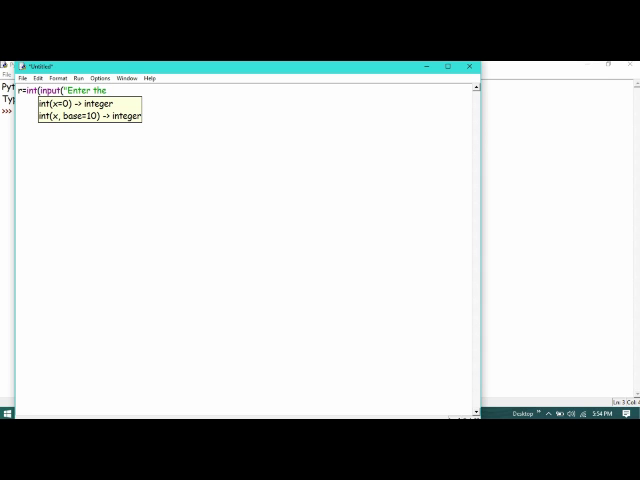
pyautogui.write('row size:"))')
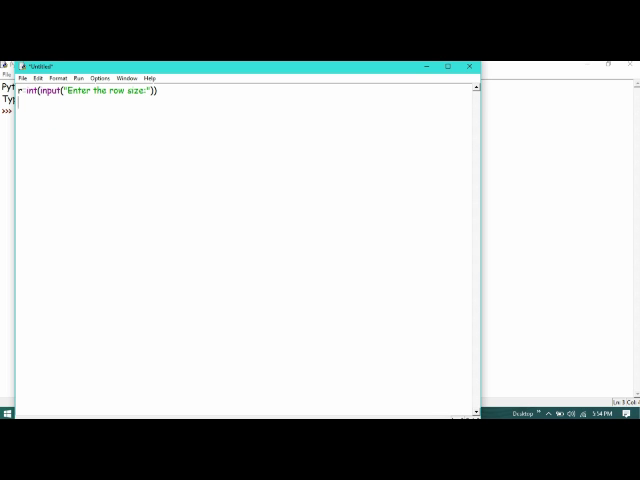
# - Write c=int(input("Enter the Column size:")) as the second line
pyautogui.write('c=int(input(')
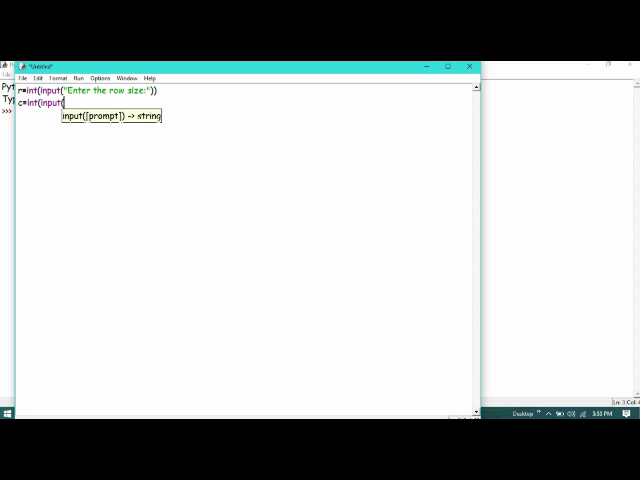
pyautogui.write('"Enter the')
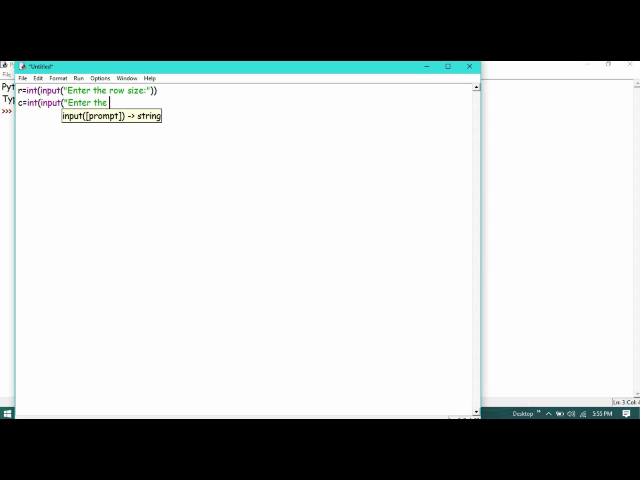
pyautogui.write('Column')
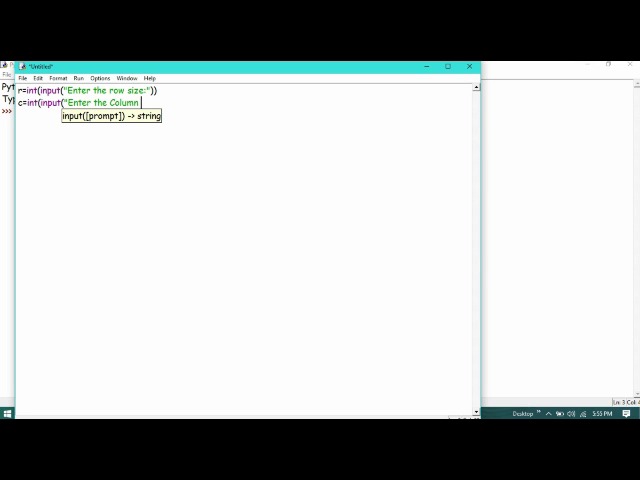
pyautogui.write('size')
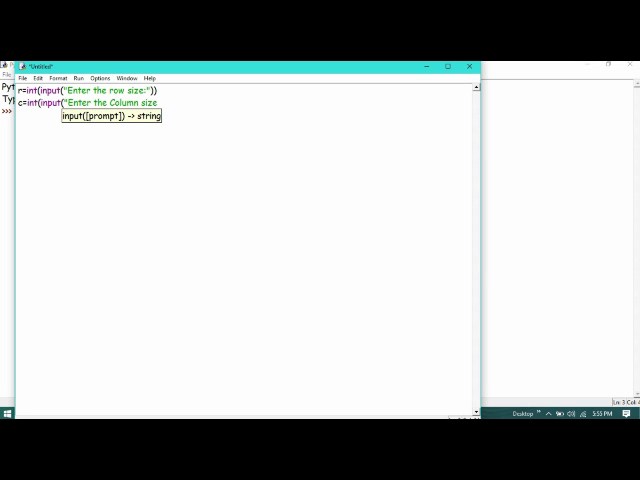
pyautogui.write('"))')
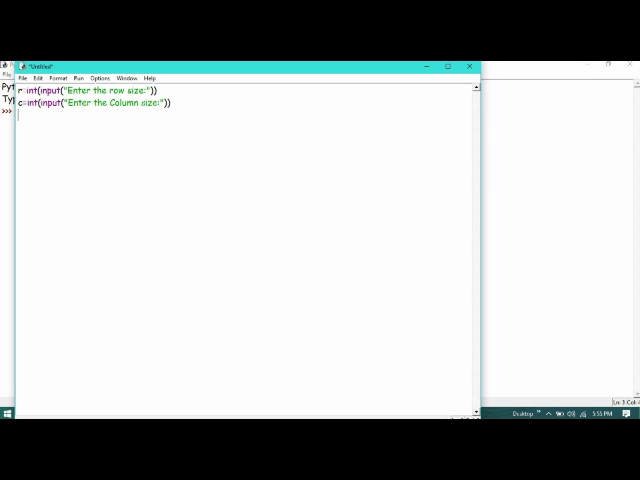
# - Create M=[] and a for i in range(r): loop header
pyautogui.write('M=')
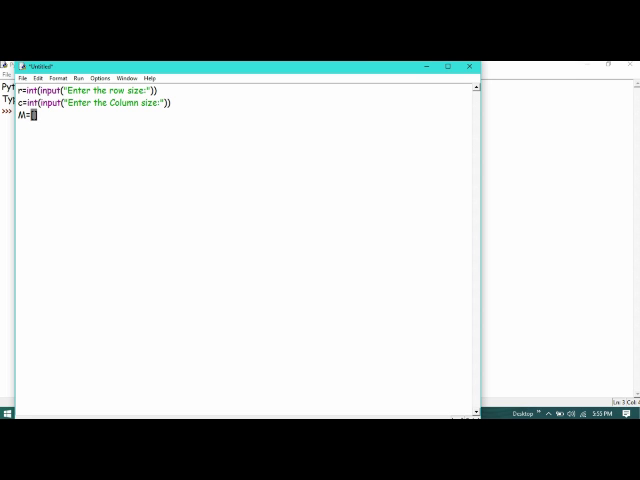
pyautogui.write('[]')
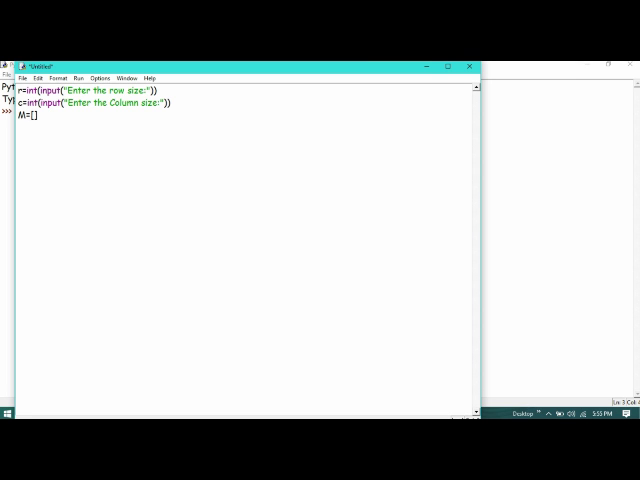
pyautogui.write('f')
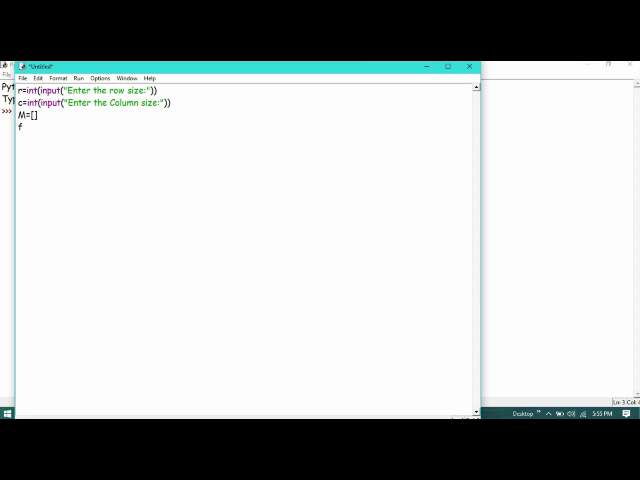
pyautogui.write('or')
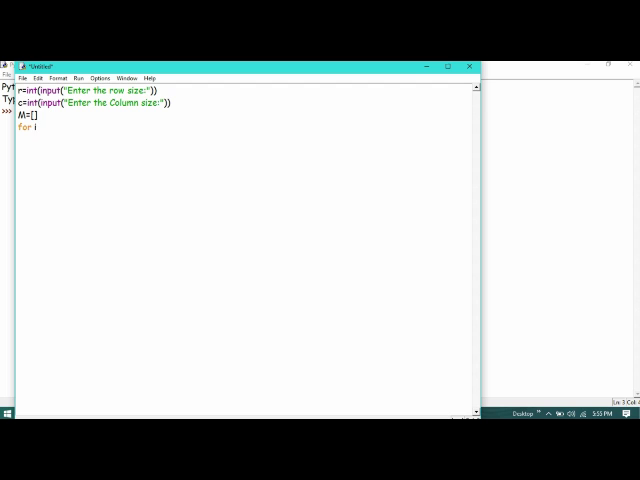
pyautogui.write('in range')
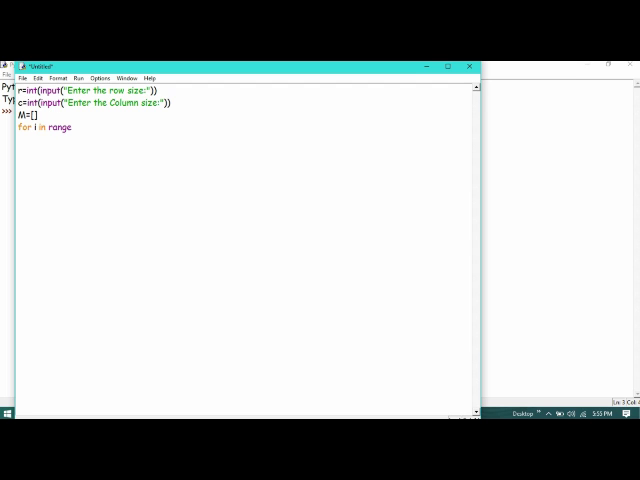
pyautogui.write('()')
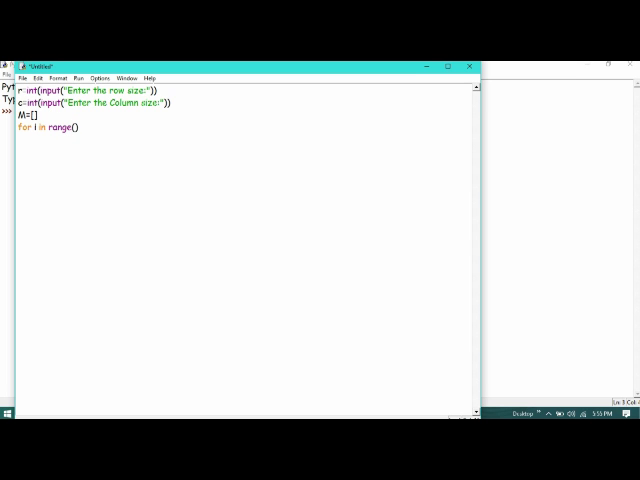
pyautogui.write(':')
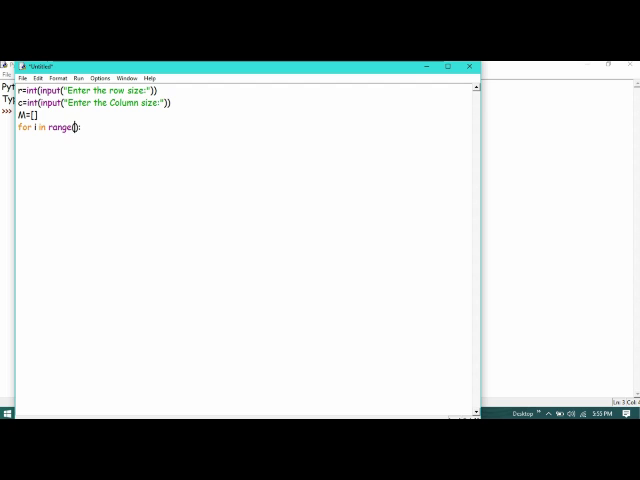
pyautogui.write('r')
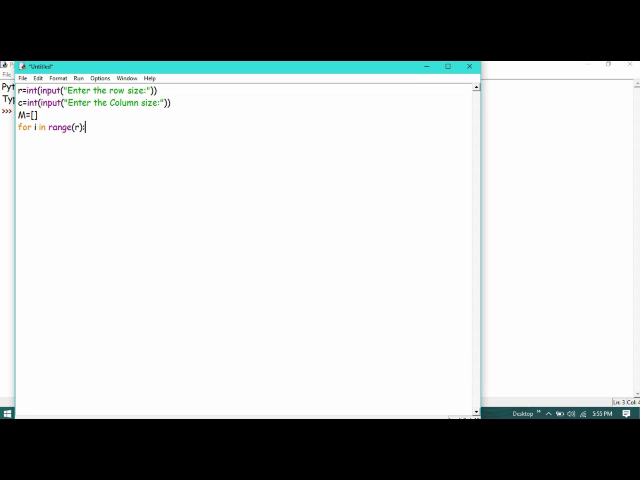
# - Indent the loop body to M.append([0]*c), adding a row of c zeros
pyautogui.press('enter')
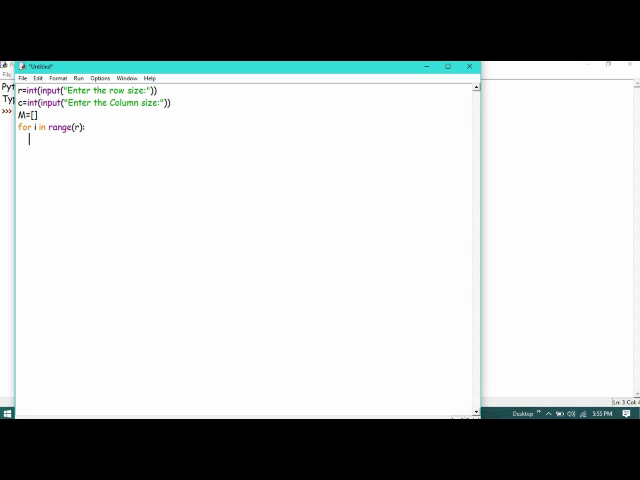
pyautogui.write('M.append')
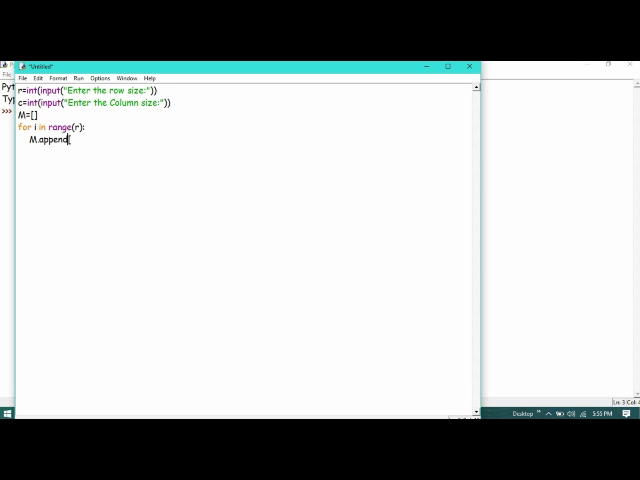
pyautogui.write('(')
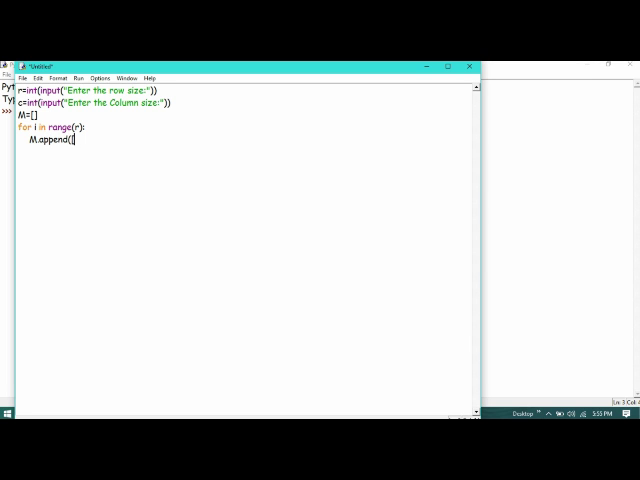
pyautogui.write('0]*')
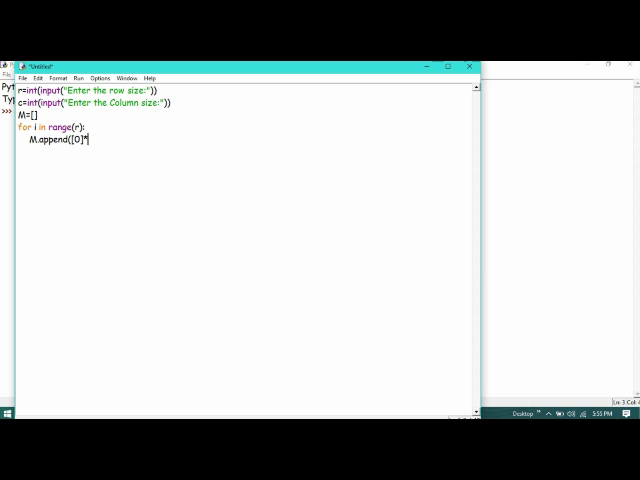
pyautogui.write('*c')
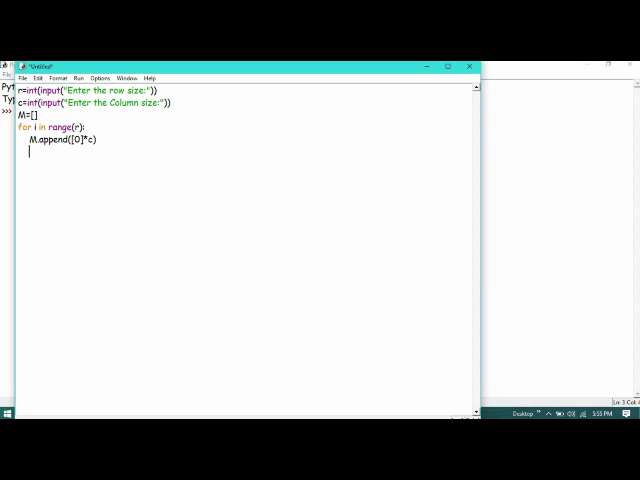
# - Add an inner for j in range(c) loop setting M[i][j]=int(input("Enter the Elements:"))
pyautogui.write('for j')
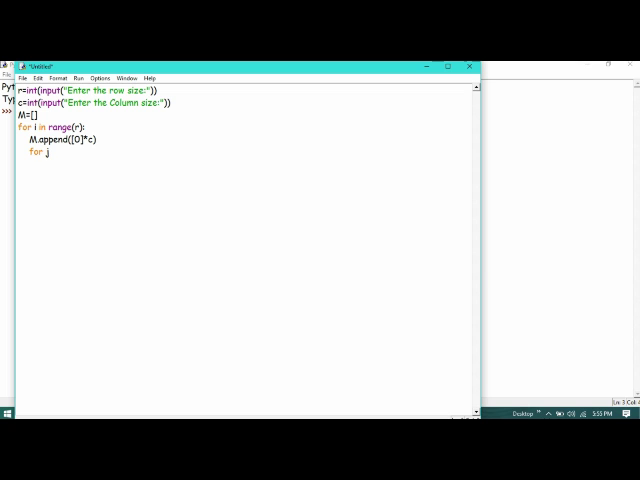
pyautogui.write('in')
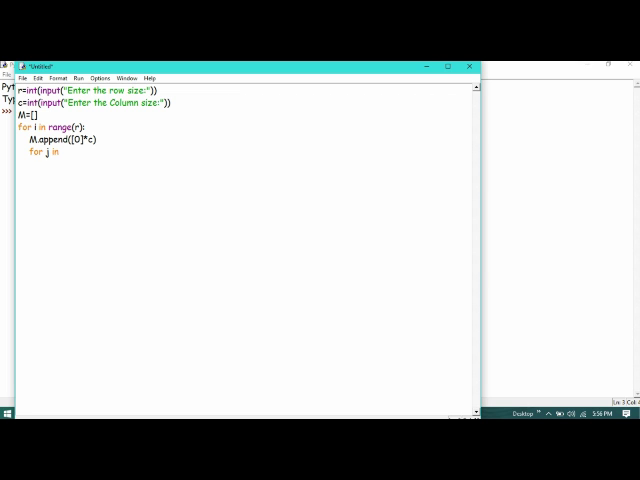
pyautogui.write('range(c):')
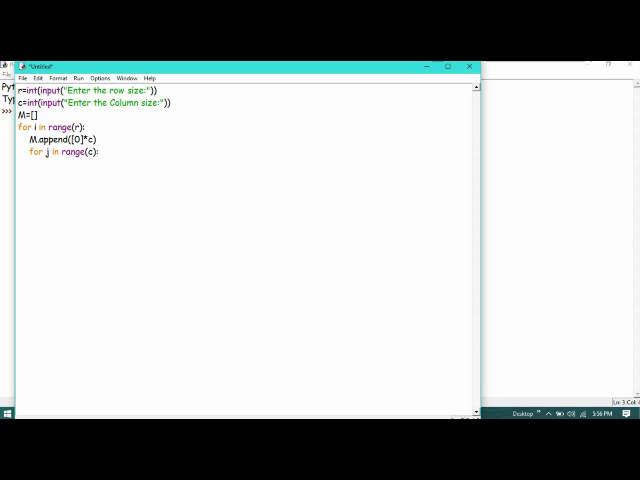
pyautogui.write('M[]')
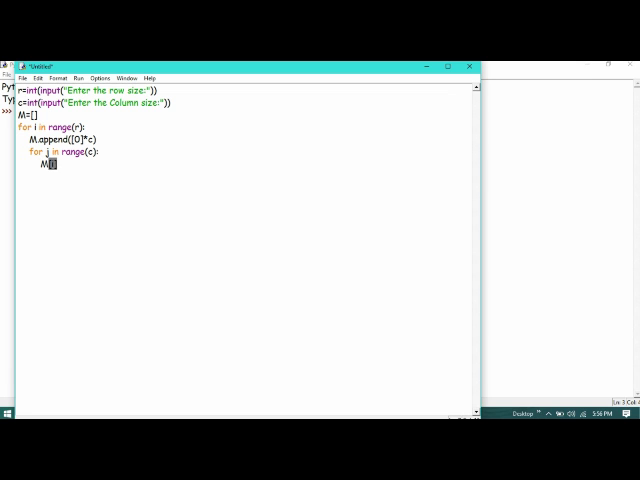
pyautogui.write('[i]')
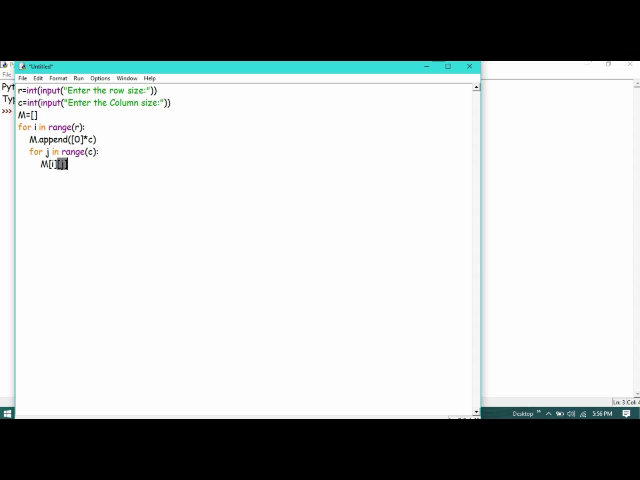
pyautogui.write('j]=int(')
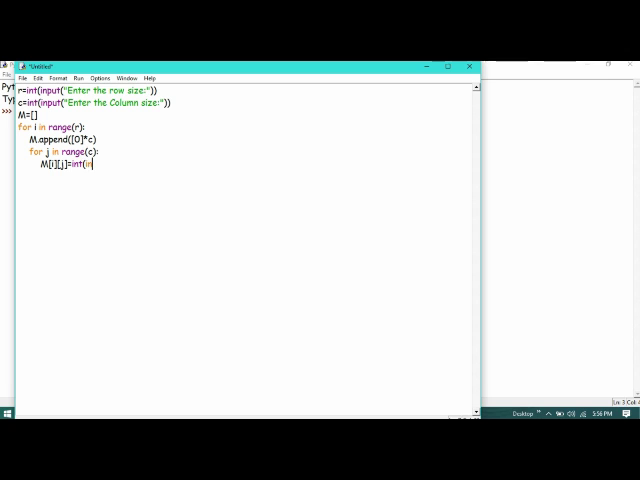
pyautogui.write('input("Enter the')
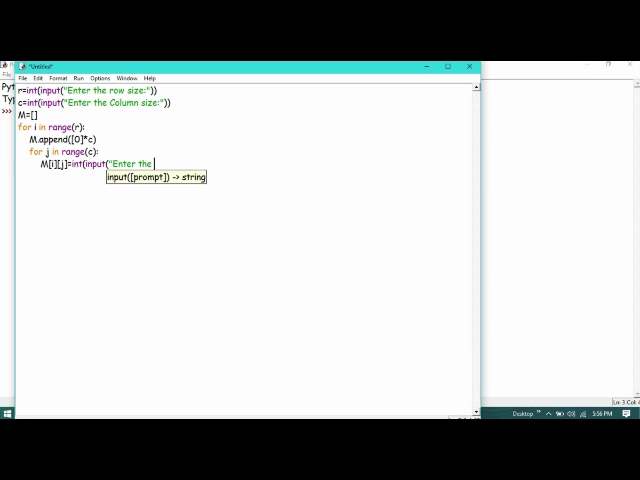
pyautogui.write('Eleents"')
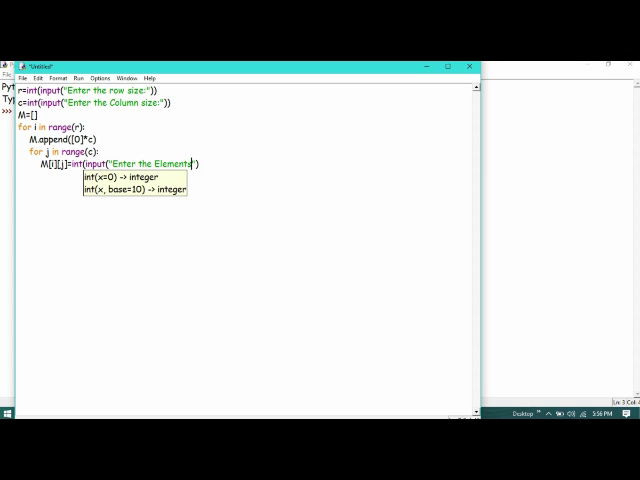
pyautogui.write('"')
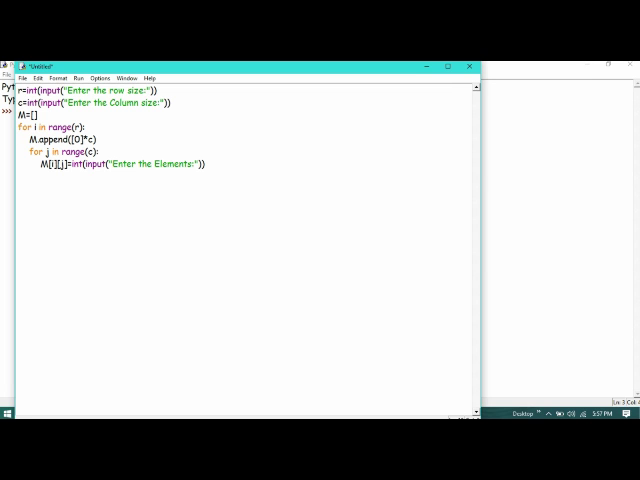
# - Write a second pair of nested loops for i in range(r) and for j in range(c)
pyautogui.write('for')
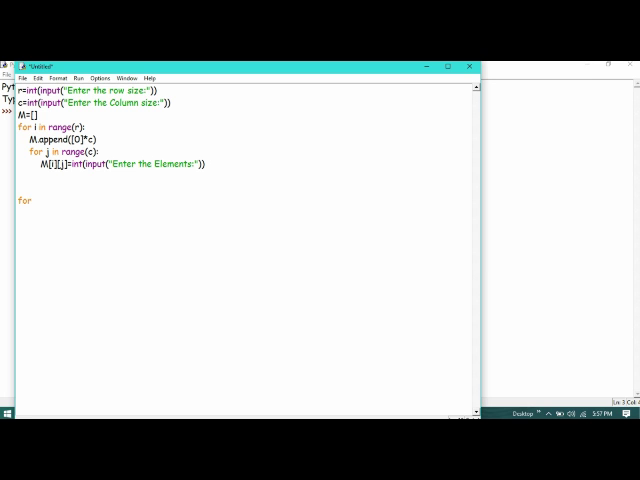
pyautogui.write('i in')
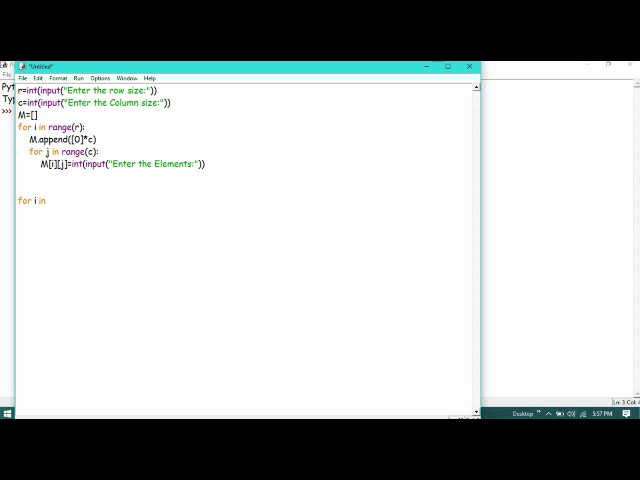
pyautogui.write('range')
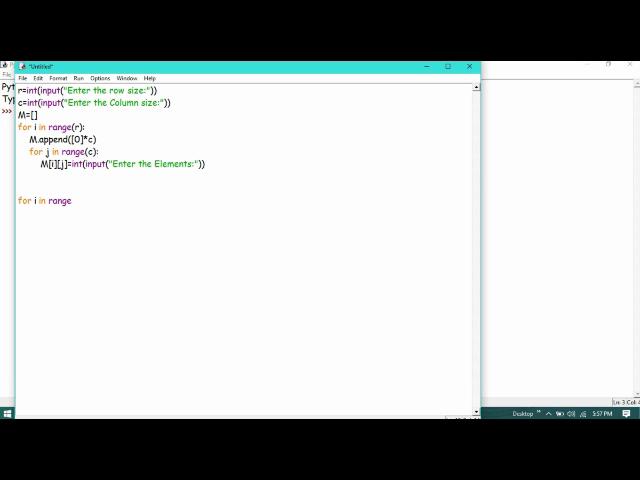
pyautogui.write('(r):')
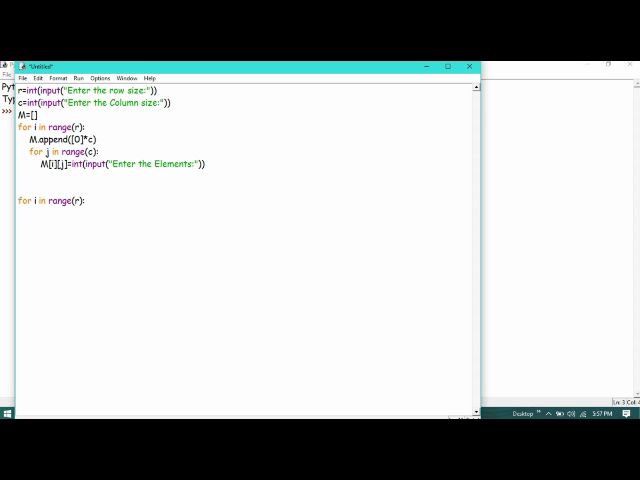
pyautogui.write('for j')
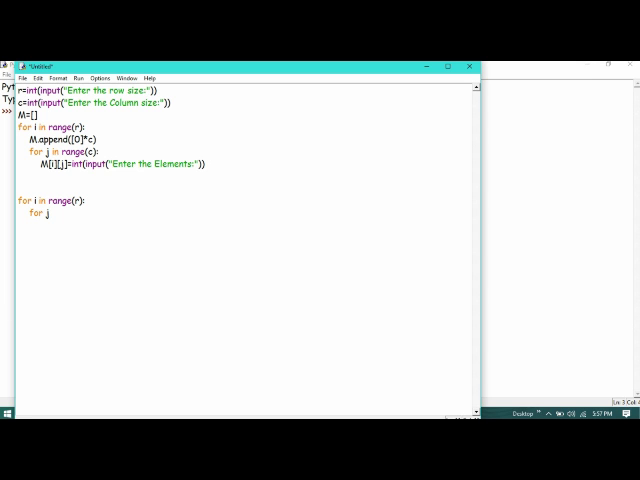
pyautogui.write('in')
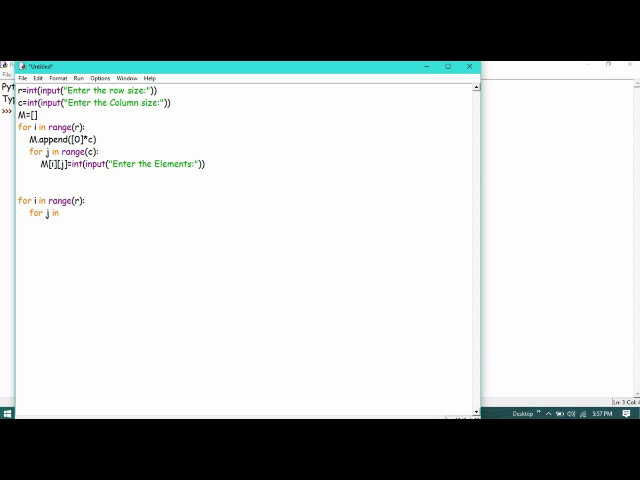
pyautogui.write('range(c):')
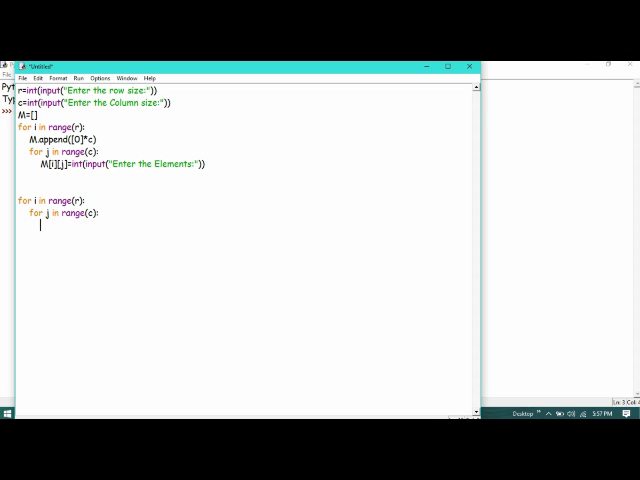
# - Add if (i==j and M[i][j]==1): with a pass body for diagonal elements
pyautogui.write('if')
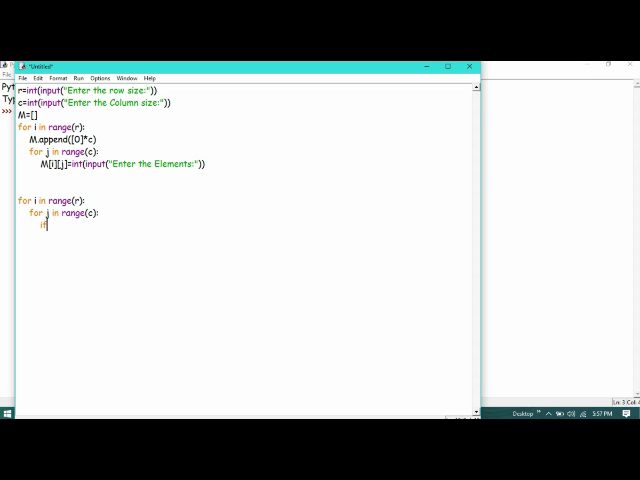
pyautogui.write('(i==j')
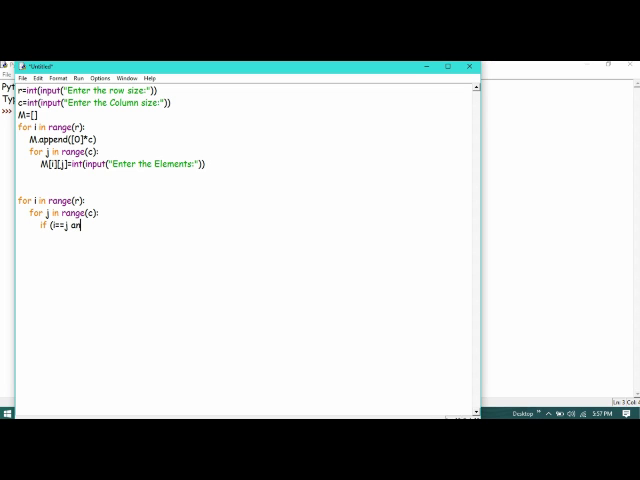
pyautogui.write('and M[i]')
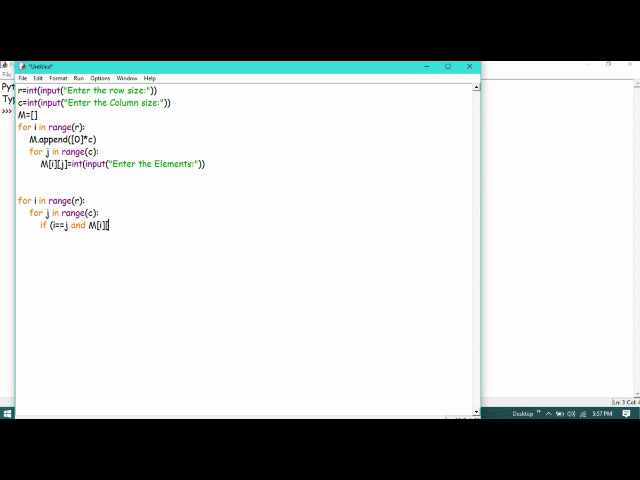
pyautogui.write('[j]')
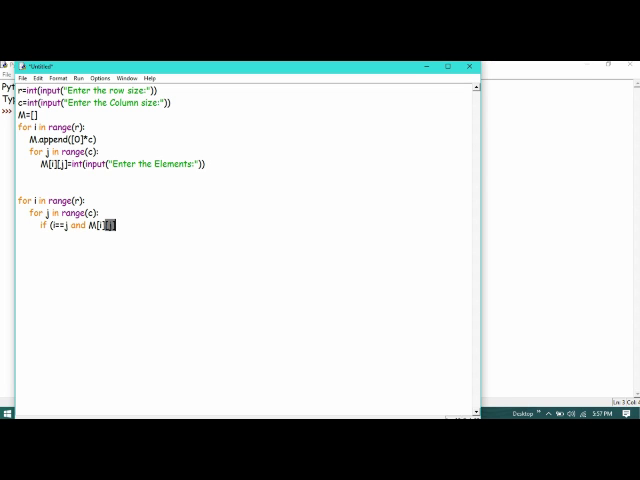
pyautogui.write('==1')
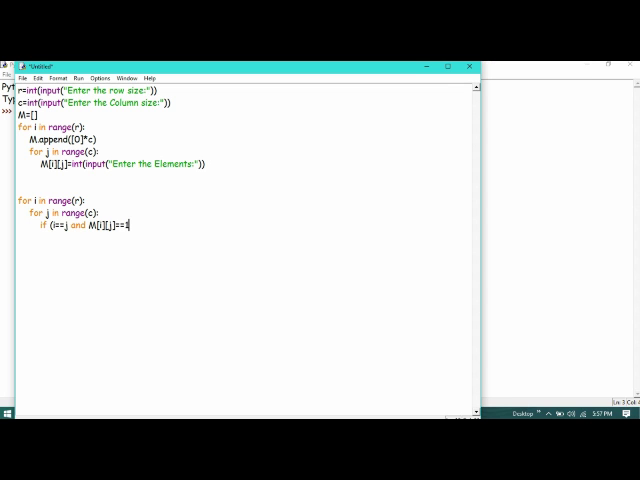
pyautogui.write('):')
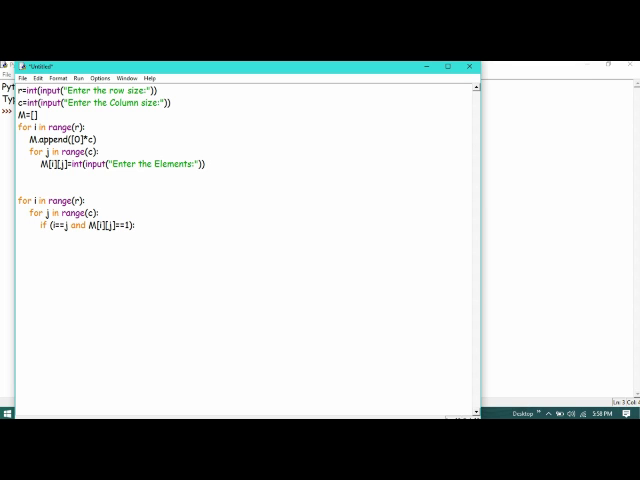
pyautogui.press('enter')
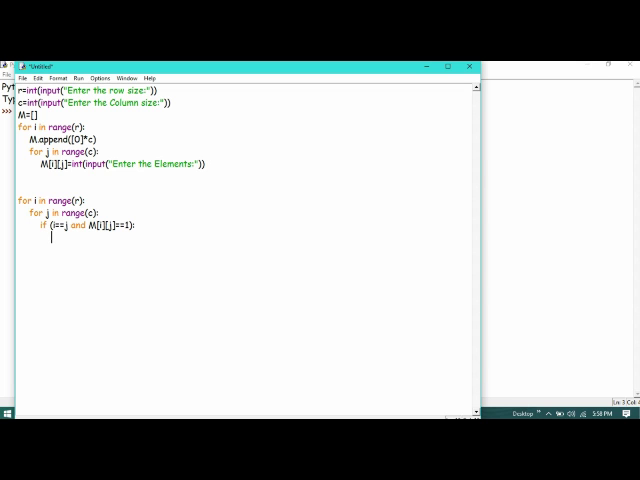
pyautogui.write('pass')
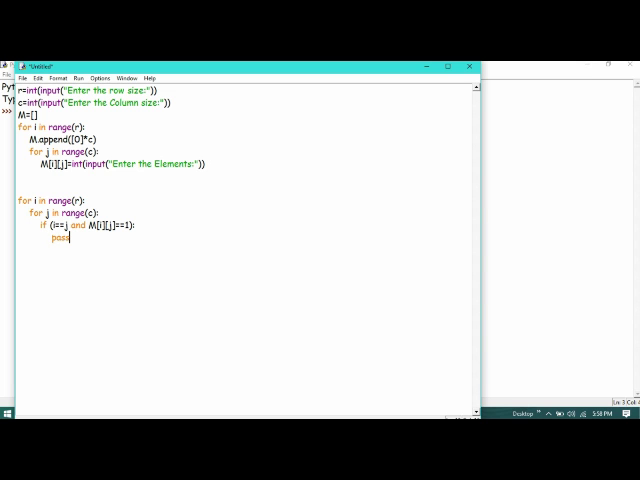
# - Add elif (i!=j and M[i][j]==0): pass for off-diagonal elements, then start an else branch
pyautogui.write('e')
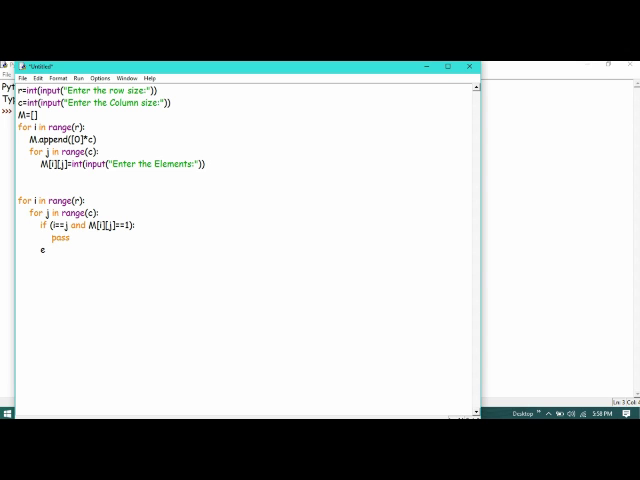
pyautogui.write('li')
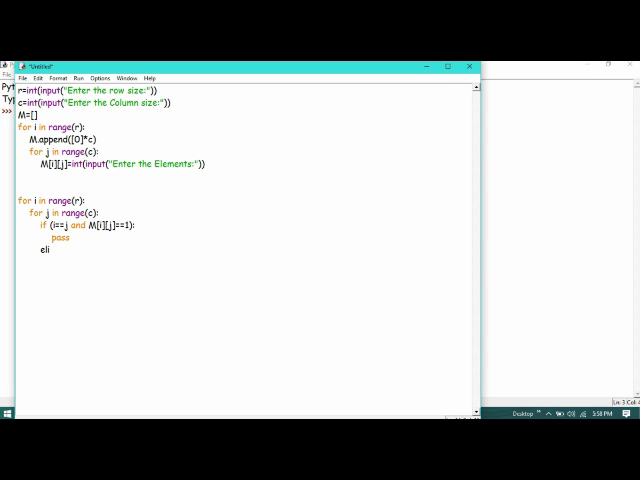
pyautogui.write('f(i')
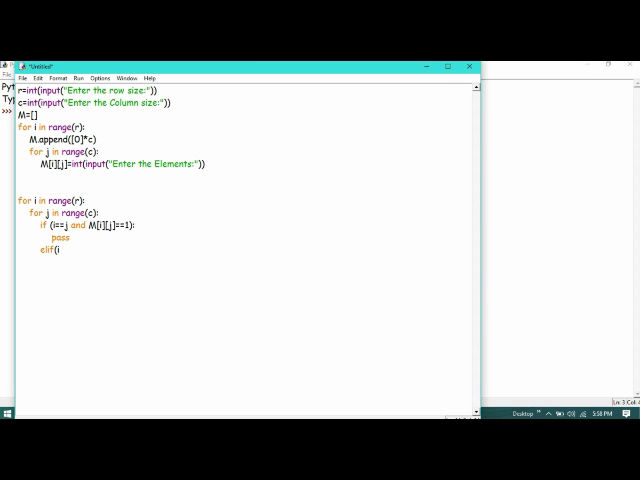
pyautogui.write('!=j')
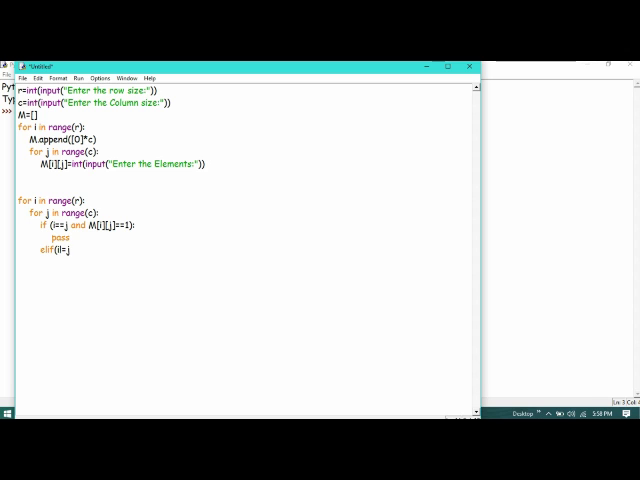
pyautogui.write('and M[i][j]==0):')
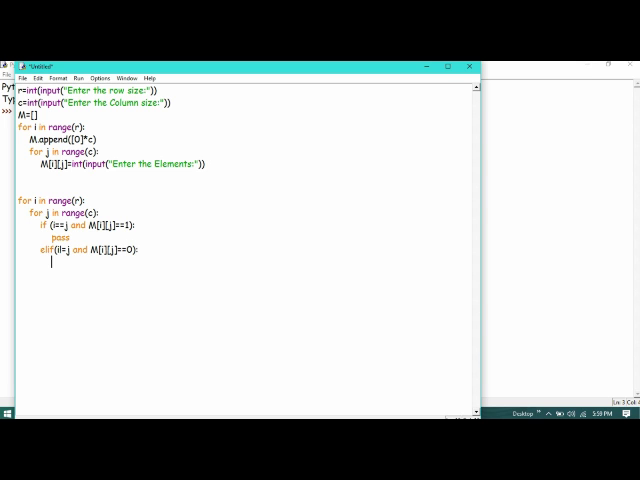
pyautogui.write('pass')
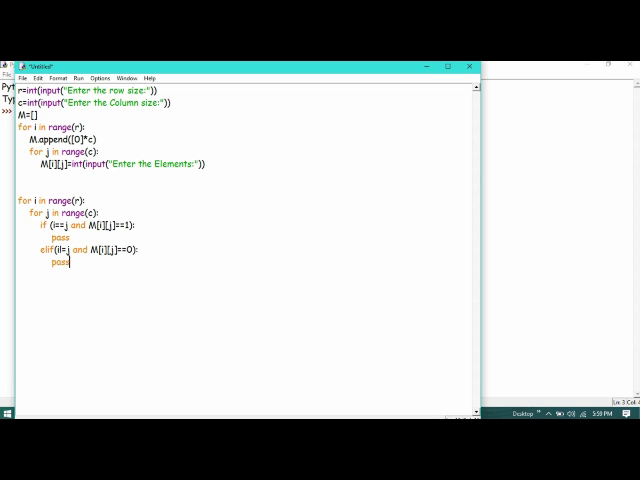
pyautogui.press('enter')
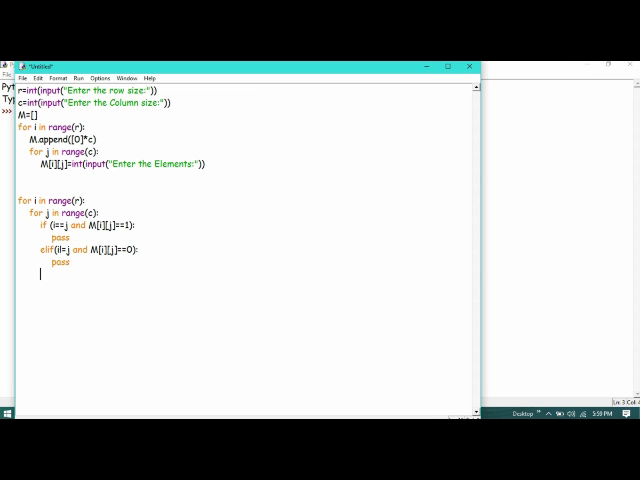
pyautogui.write('else')
pyautogui.click(246, 186)
pyautogui.write('flag')
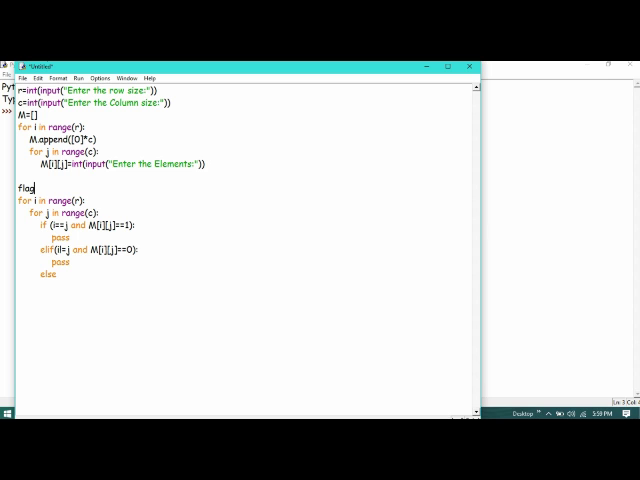
# - Initialise flag=0 and set flag=1 inside the else branch
pyautogui.write('=0')
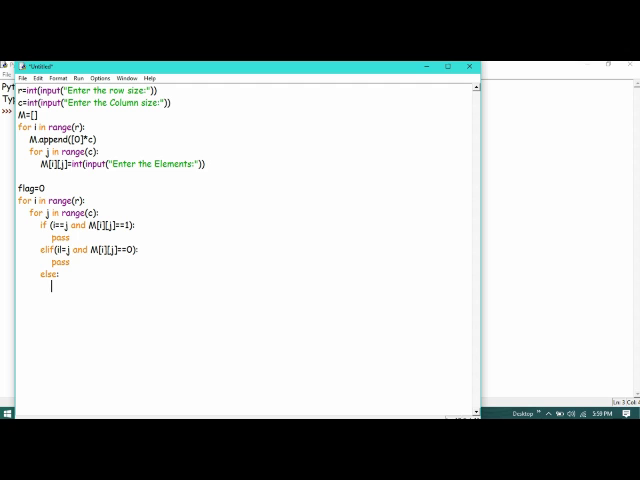
pyautogui.write('f')
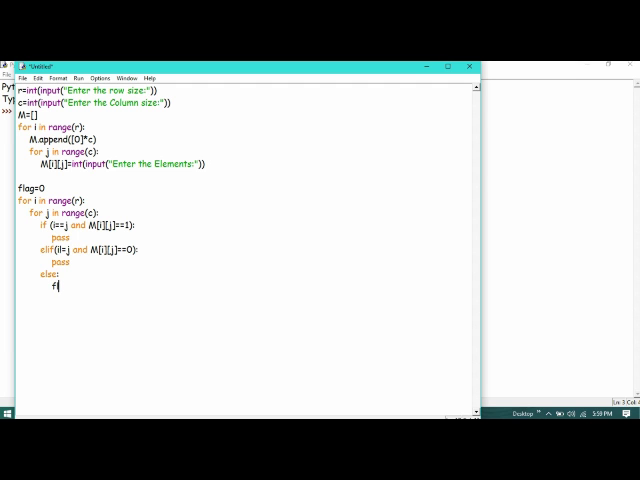
pyautogui.write('lag=')
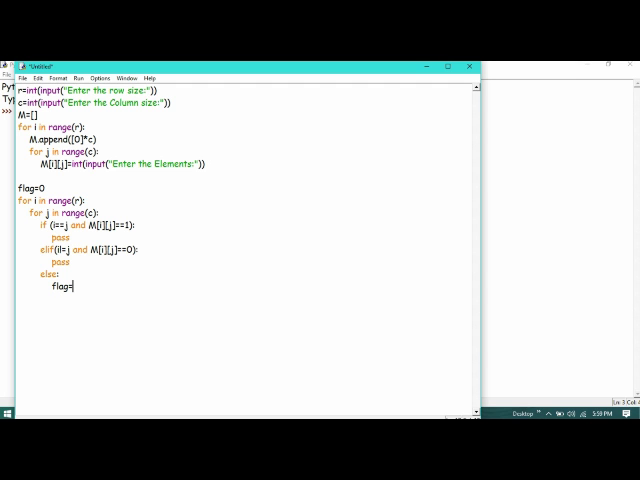
pyautogui.write('1')
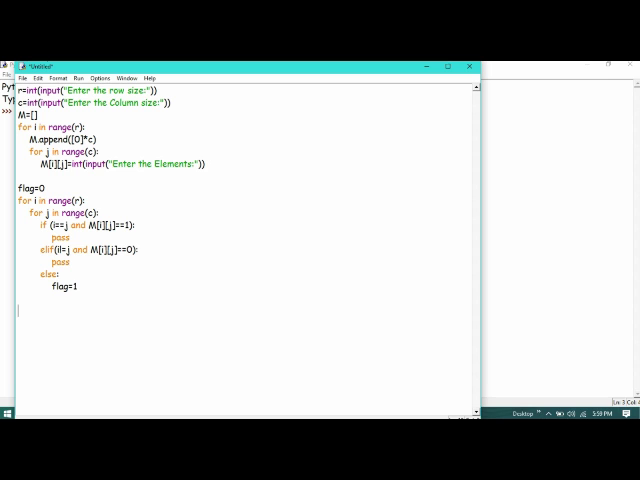
# - Write if flag==0: (correcting a mistyped ==1 and stray word) and begin its print call
pyautogui.write('if f')
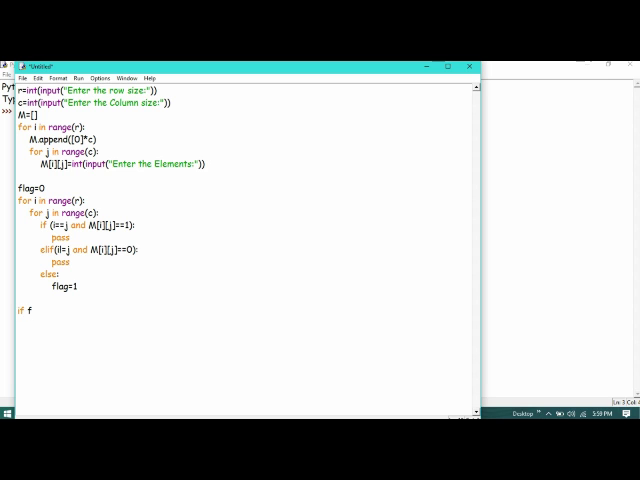
pyautogui.write('lag==1')
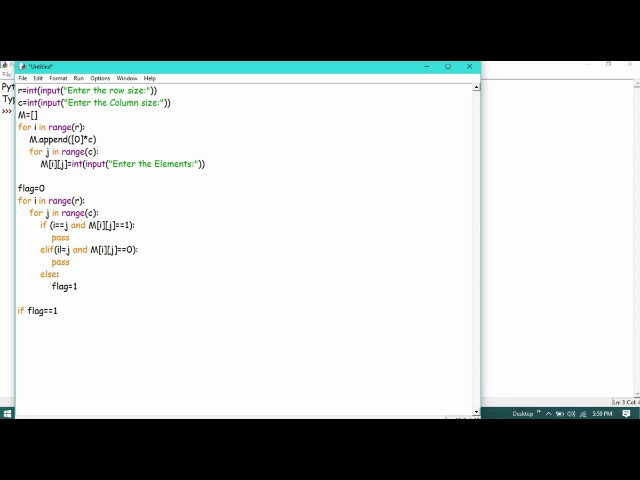
pyautogui.write(':')
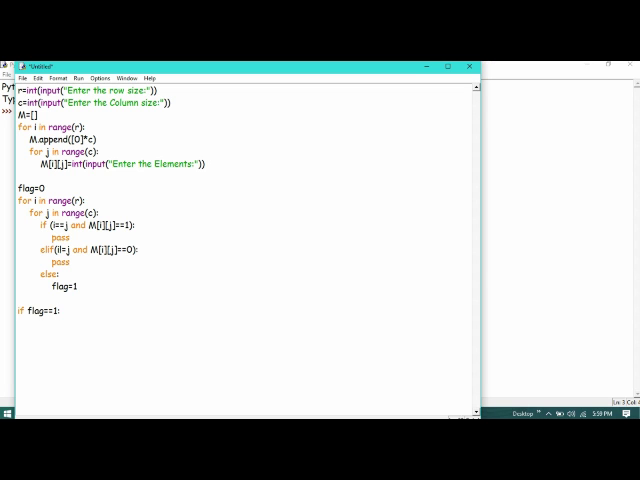
pyautogui.write('Then')
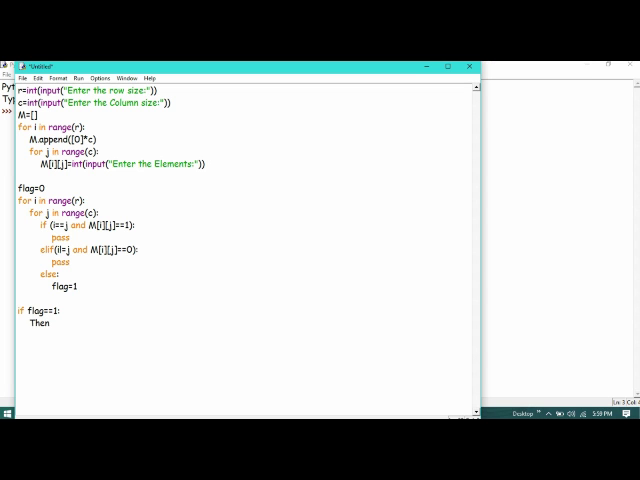
pyautogui.press('Backspace')
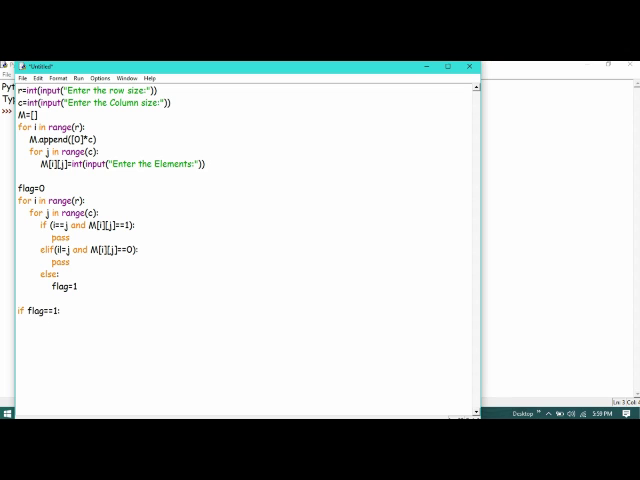
pyautogui.press('BackSpace')
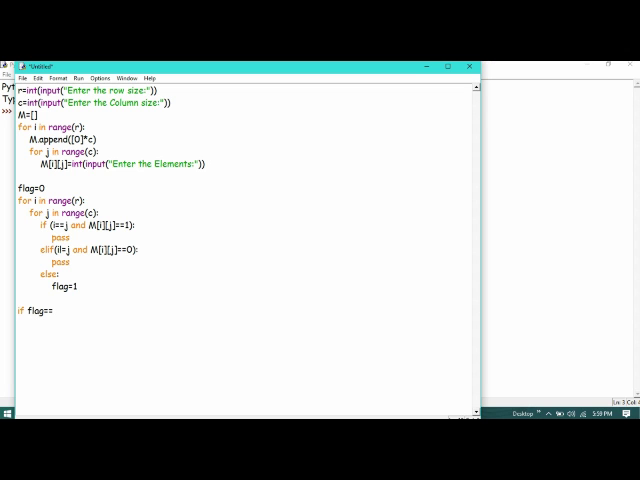
pyautogui.write('0')
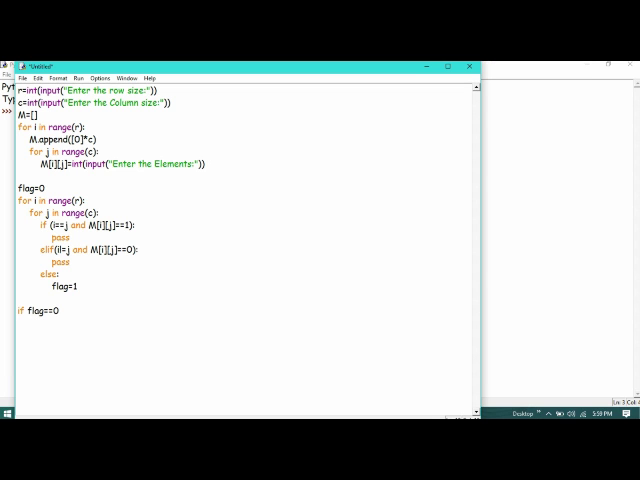
pyautogui.write(':')
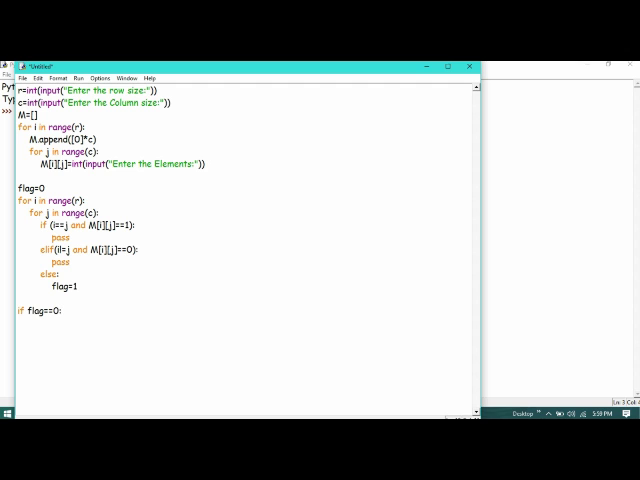
pyautogui.write('print("Yes it is')
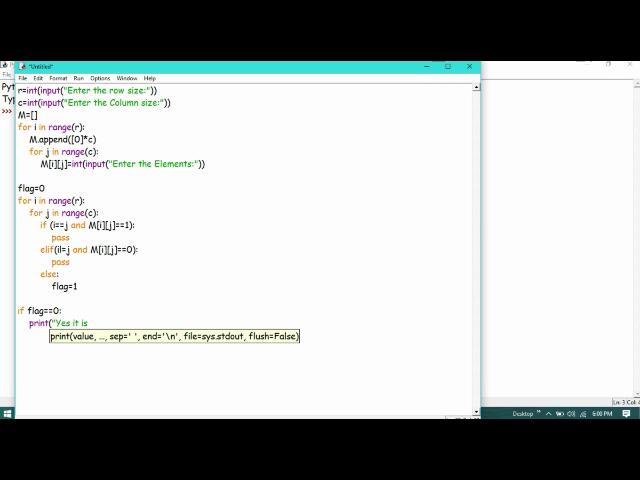
# - Print 'Yes it is an identity matrix' for flag 0, else print 'It is not an identity matrix'
pyautogui.write('an identity matrix")')
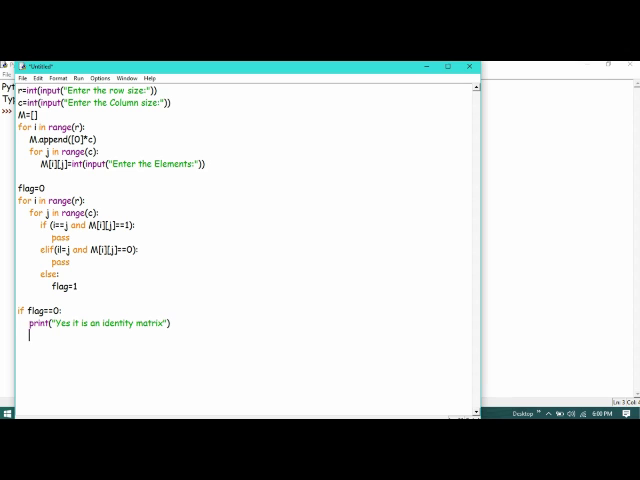
pyautogui.write('else:')
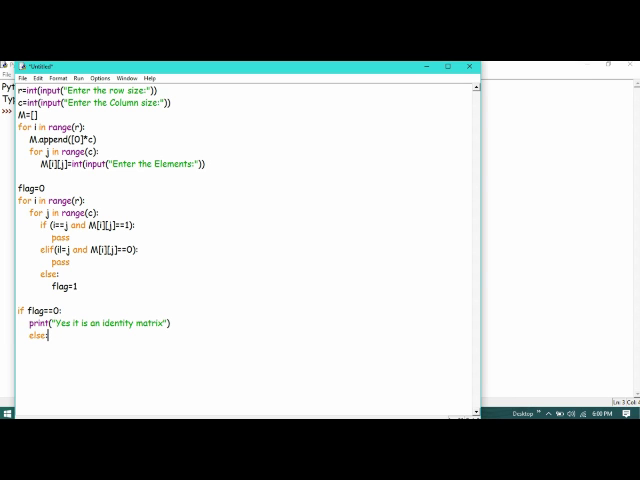
pyautogui.press('enter')
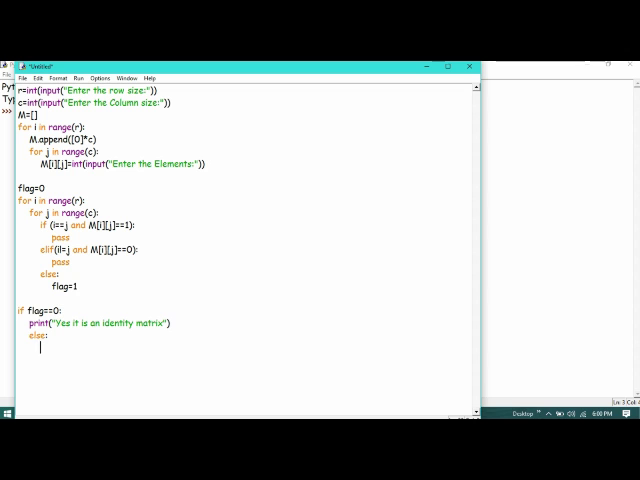
pyautogui.write('print("')
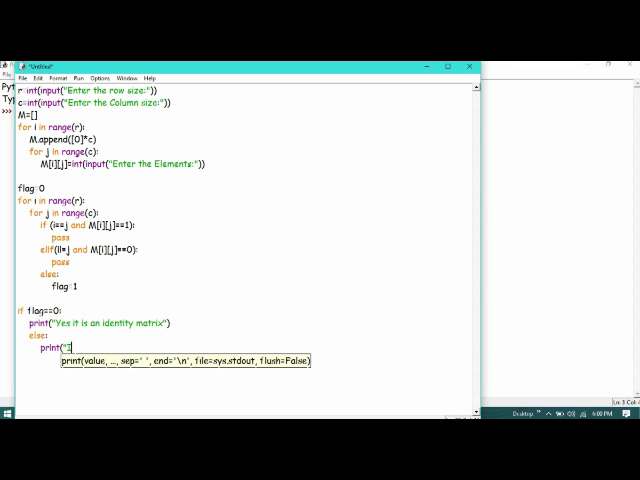
pyautogui.write('It is not an Identity matrix")')
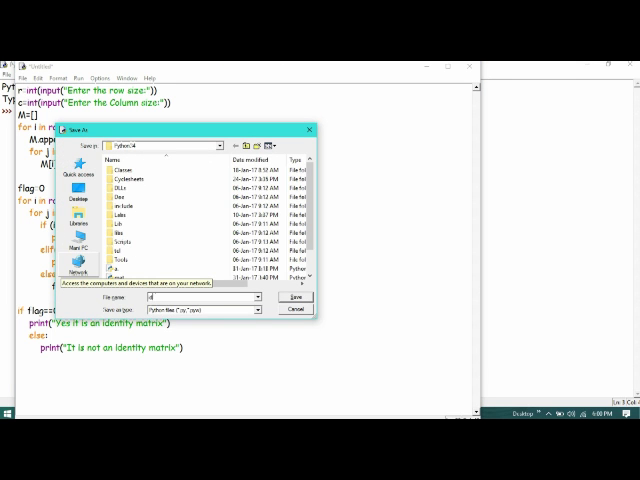
# - Save the script via Save As and run it with Run Module
pyautogui.click(288, 298)
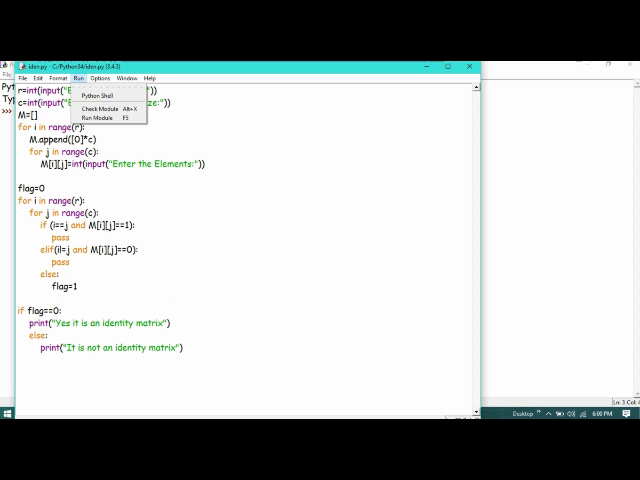
pyautogui.click(106, 116)
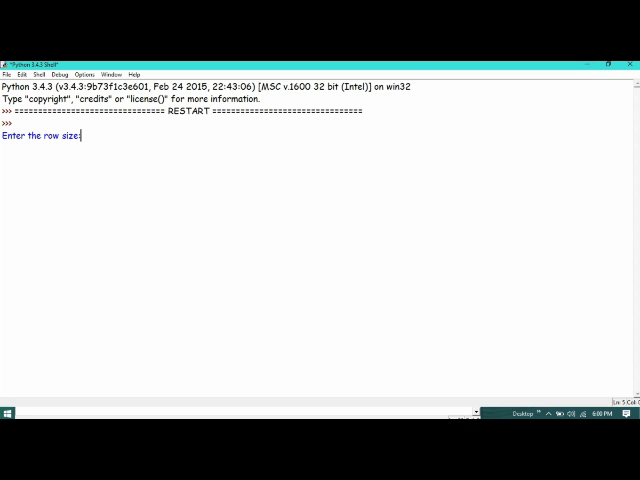
# - Enter 3×3 sizes and elements 1,0,0,0,1,0,0,0,1 to get 'Yes it is an identity matrix'
pyautogui.write('3')
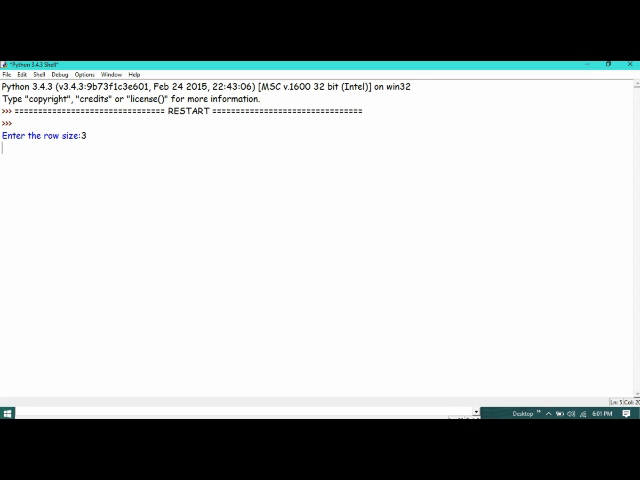
pyautogui.write('1')
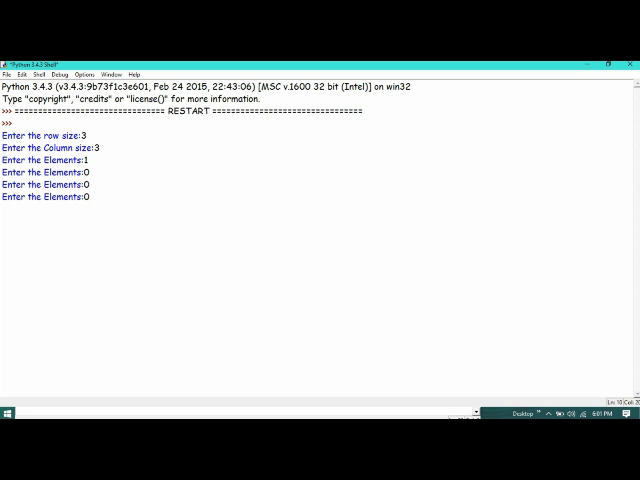
pyautogui.write('1')
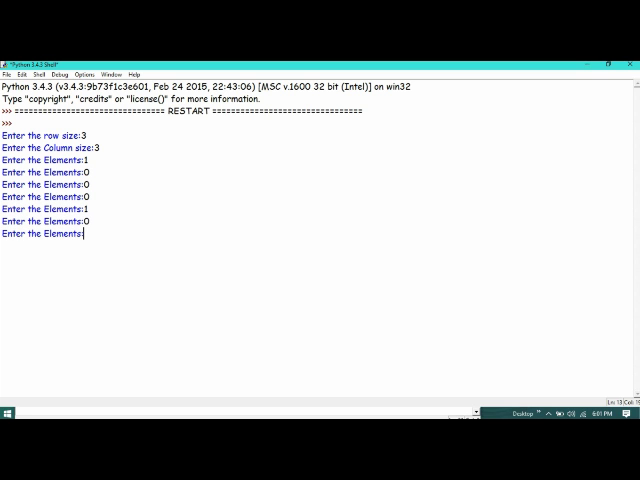
pyautogui.write('1')
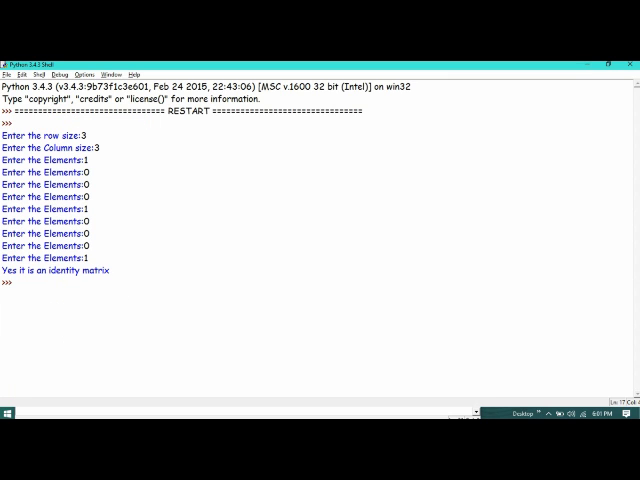
# - Rerun with F5, enter a 3×3 matrix containing 5 to get 'It is not an identity matrix'
pyautogui.press('F5')
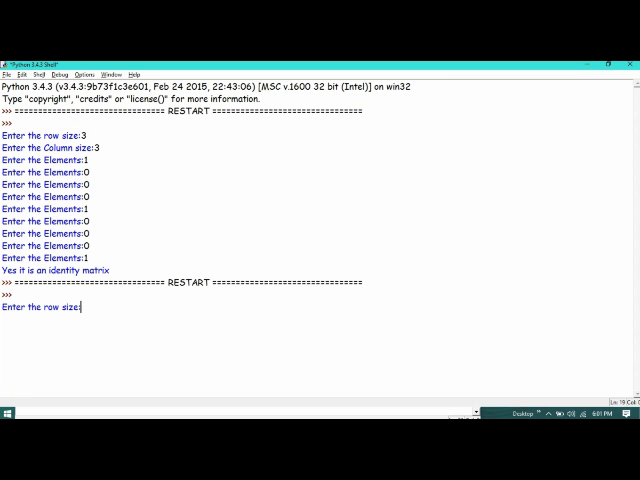
pyautogui.write('3')
pyautogui.write('00')
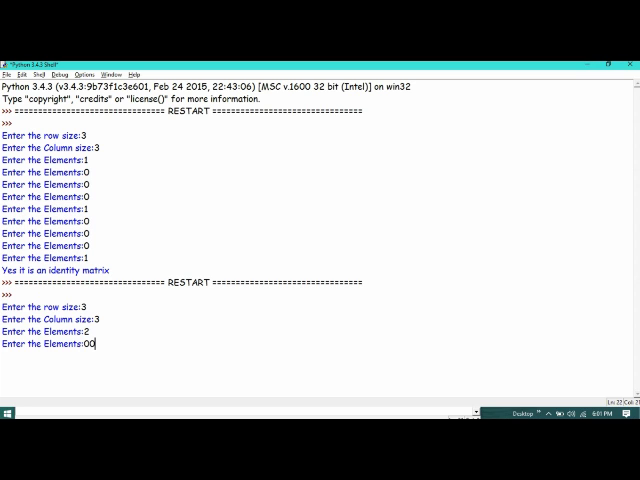
pyautogui.press('enter')
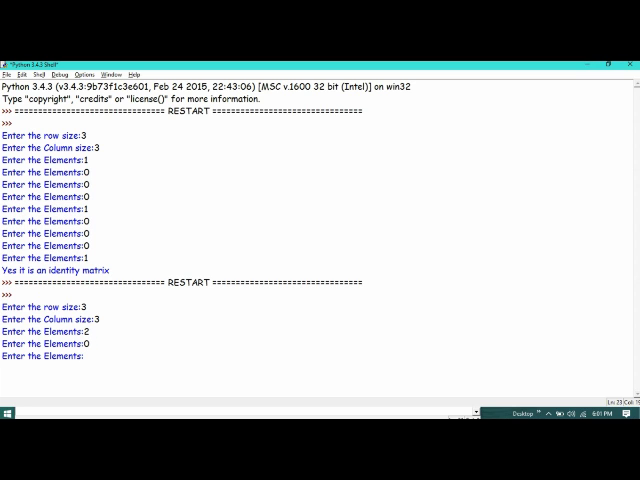
pyautogui.write('5')
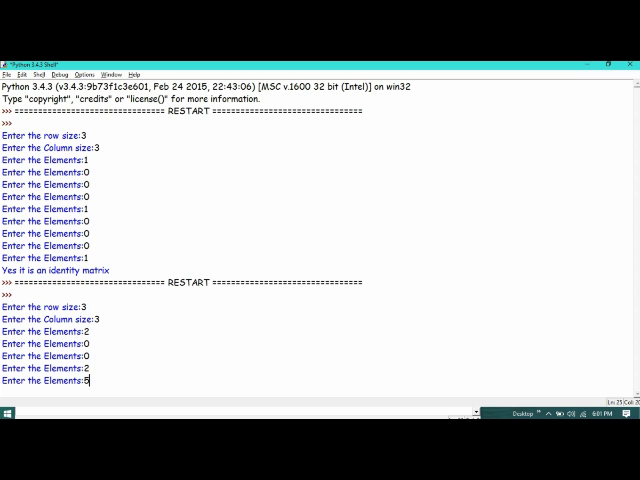
pyautogui.press('Return')
pyautogui.write('0')
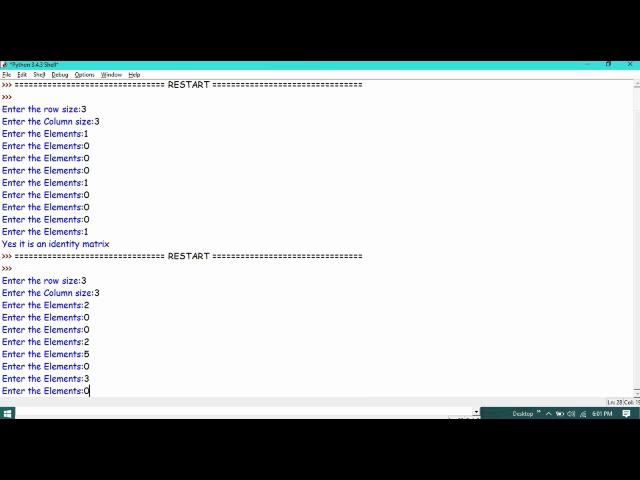
pyautogui.press('Return')
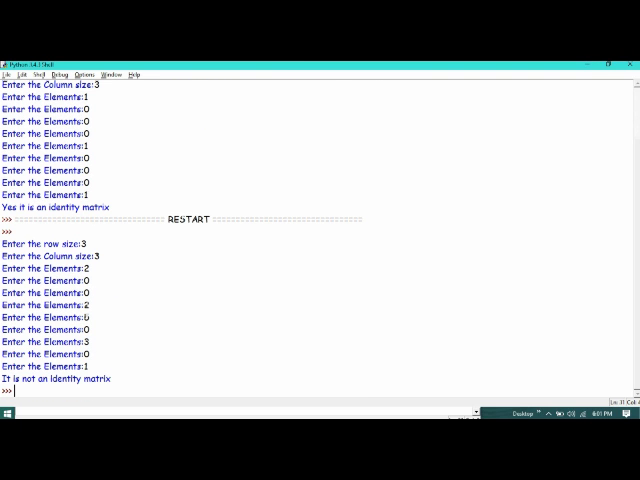